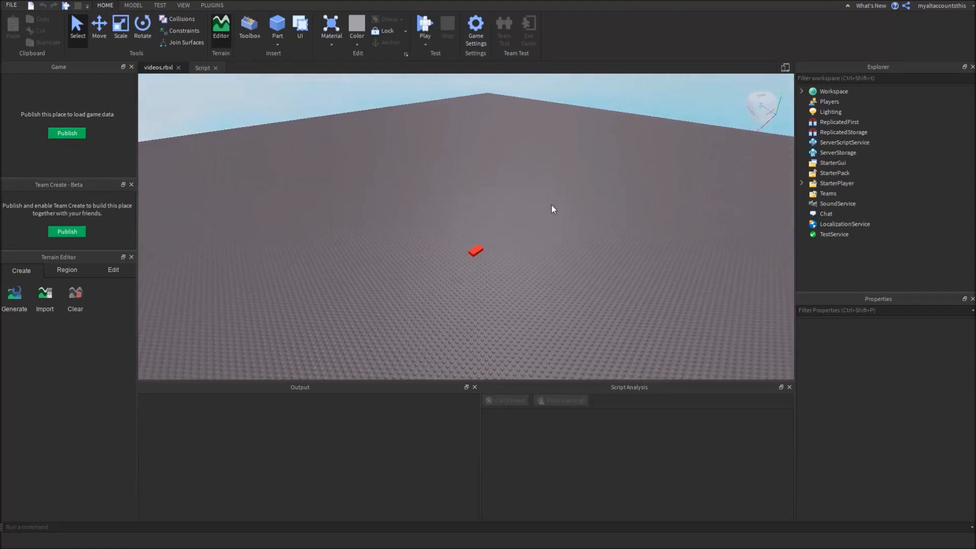
# - Switch the ribbon to the View tab
pyautogui.click(183, 6)
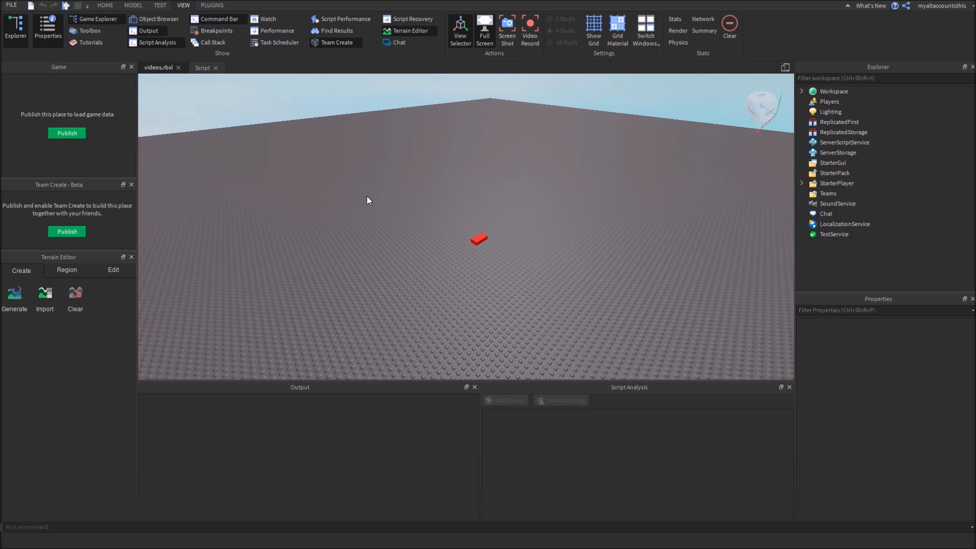
pyautogui.moveTo(174, 40)
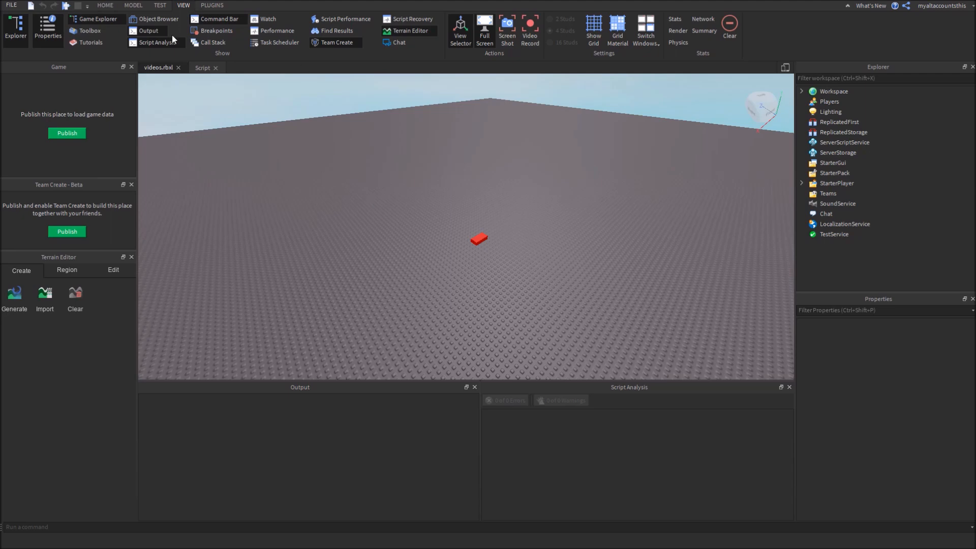
pyautogui.moveTo(371, 241)
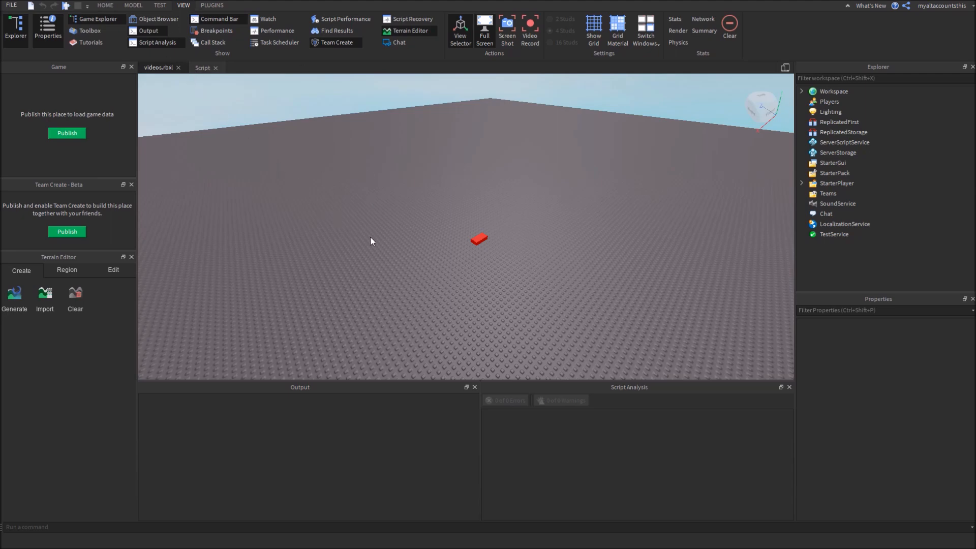
# - Switch to the Model tab to insert a Part and reach Collision Groups
pyautogui.click(133, 5)
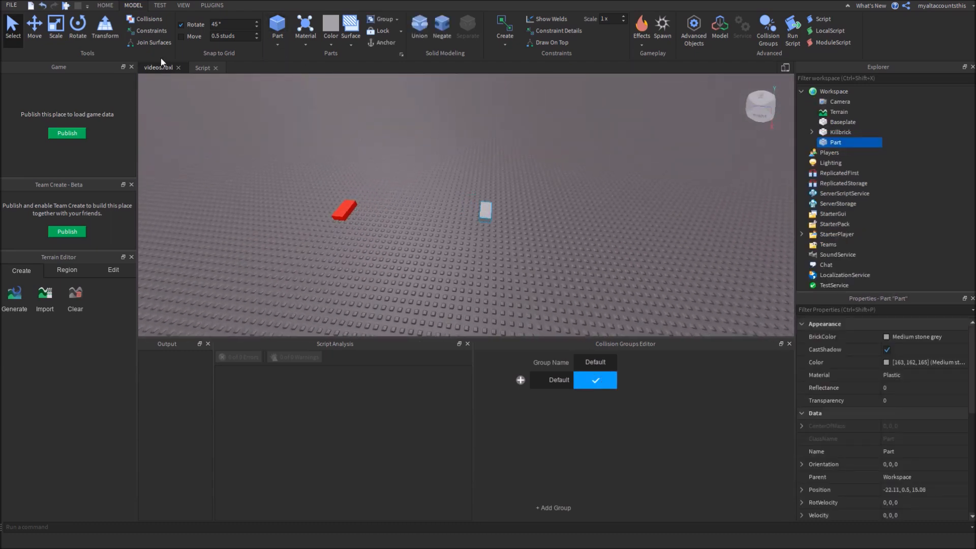
# - Raise the grey Part a few studs above the baseplate and anchor it
pyautogui.click(33, 26)
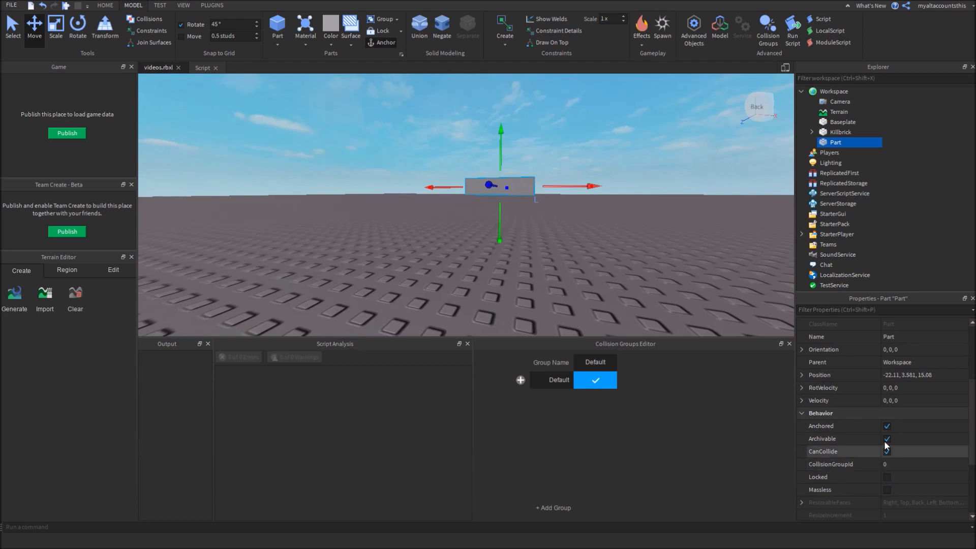
pyautogui.click(887, 451)
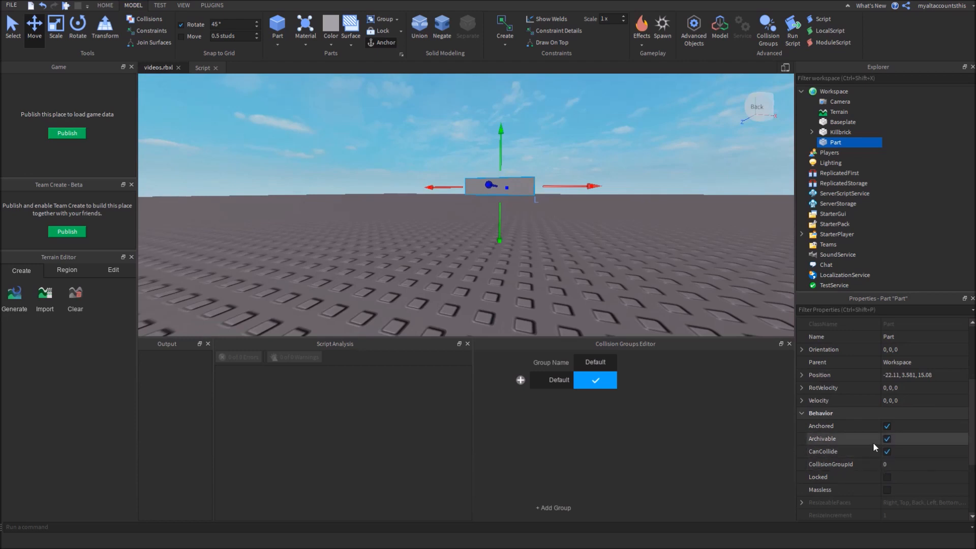
pyautogui.moveTo(619, 236)
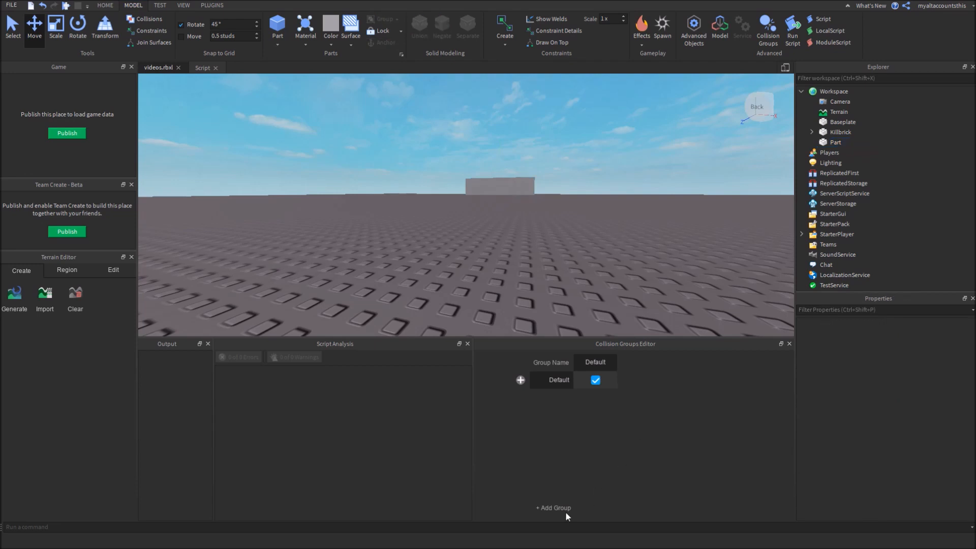
# - Add a 'Players' collision group with Players/Players collision unchecked
pyautogui.click(553, 508)
pyautogui.write('Players')
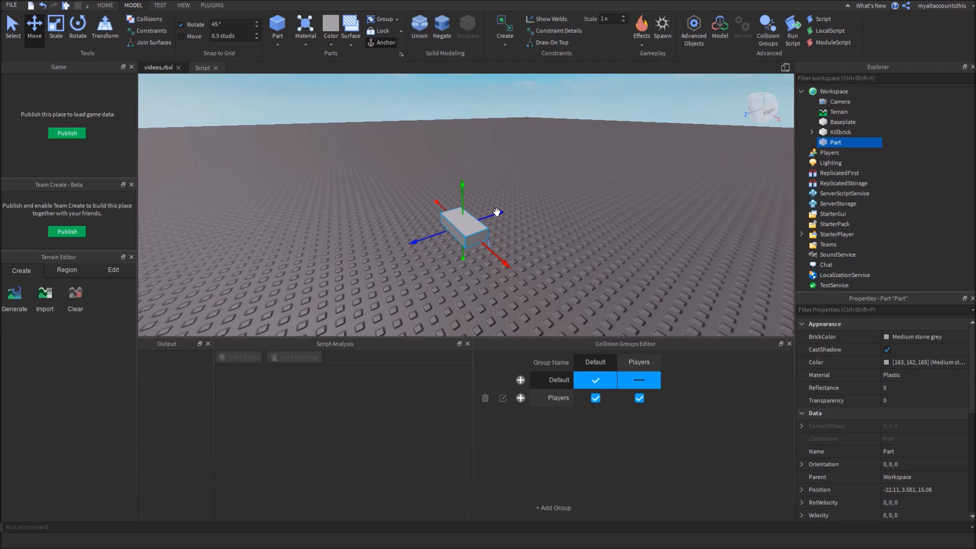
pyautogui.click(644, 244)
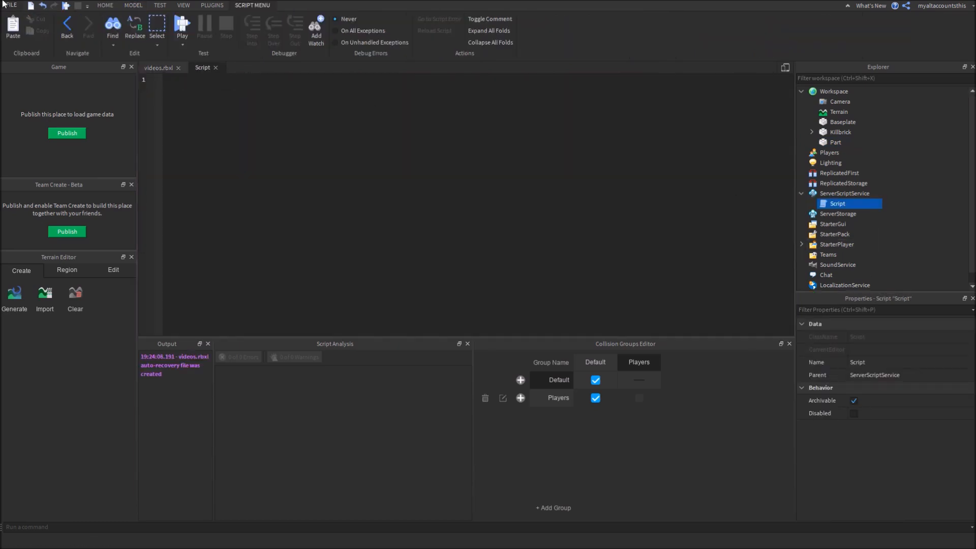
# - Type game.Players.PlayerAdded:Connect(function(plr) with a nested plr.CharacterAdded handler
pyautogui.write('game.Players.')
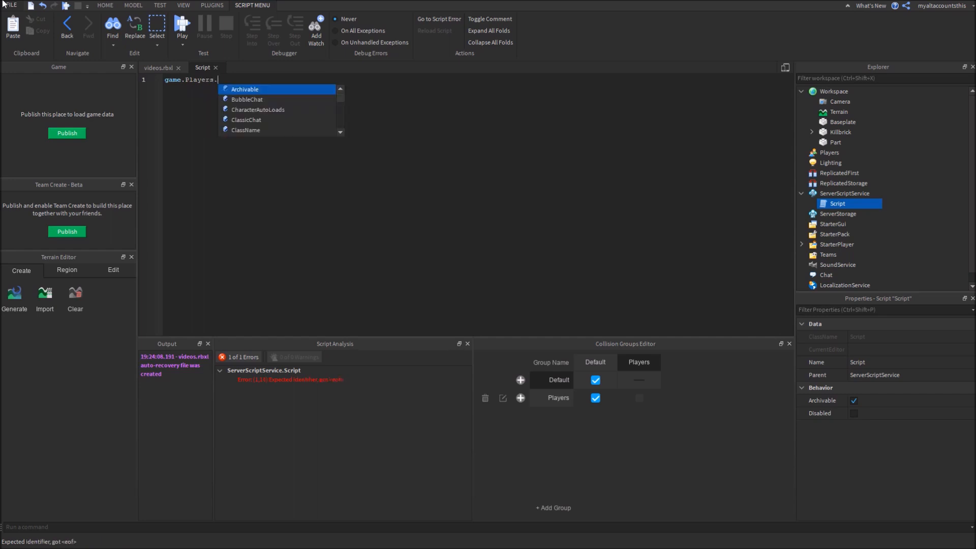
pyautogui.write('PlayerAdded:')
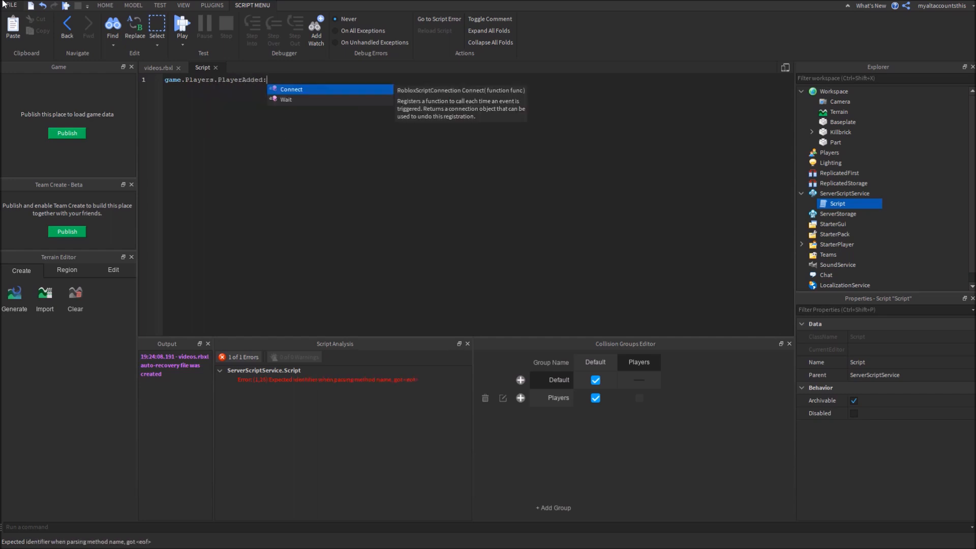
pyautogui.write('Connect(function()')
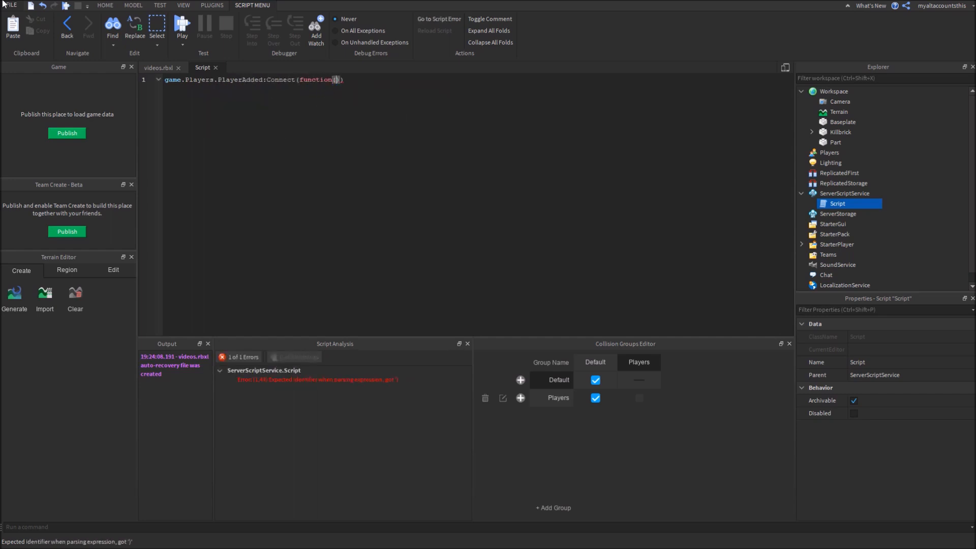
pyautogui.write('plr')
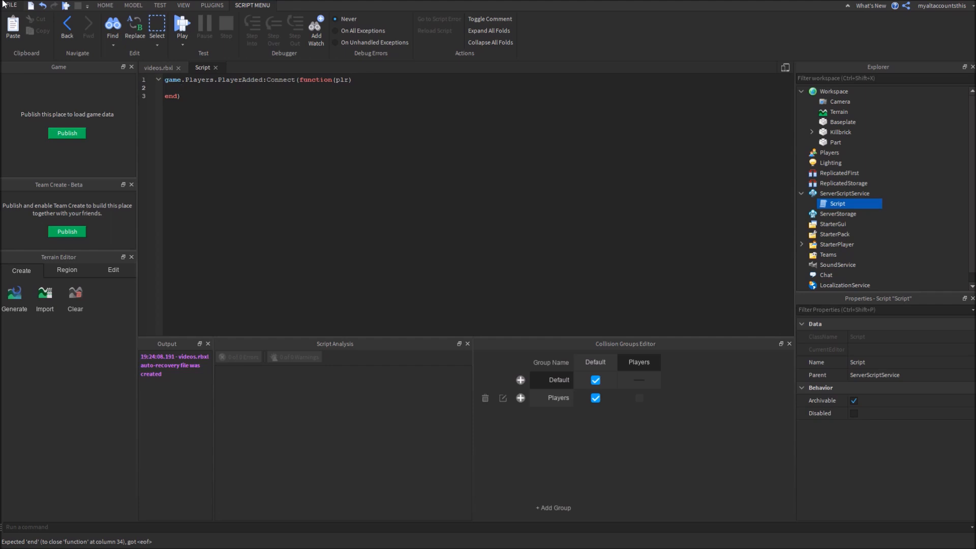
pyautogui.write('plr.Charac')
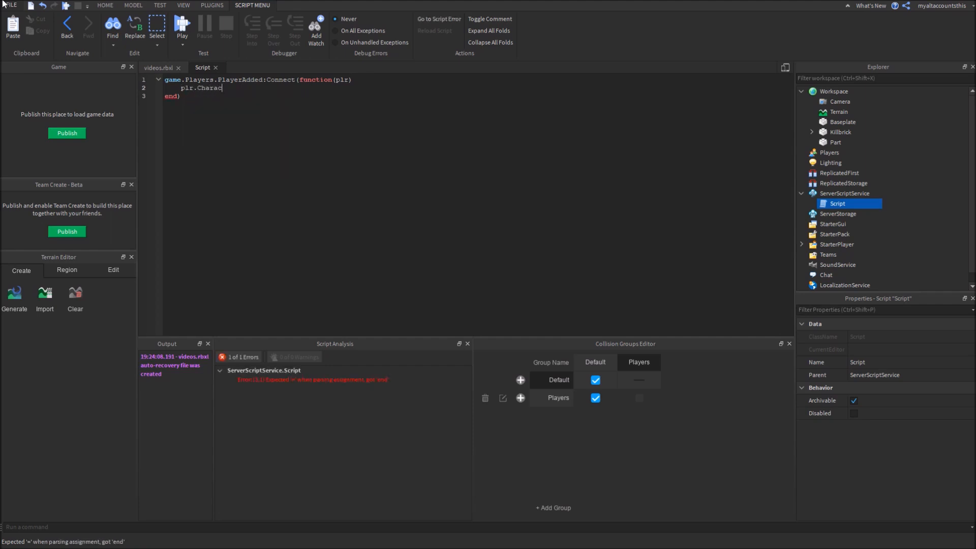
pyautogui.write('terAdded')
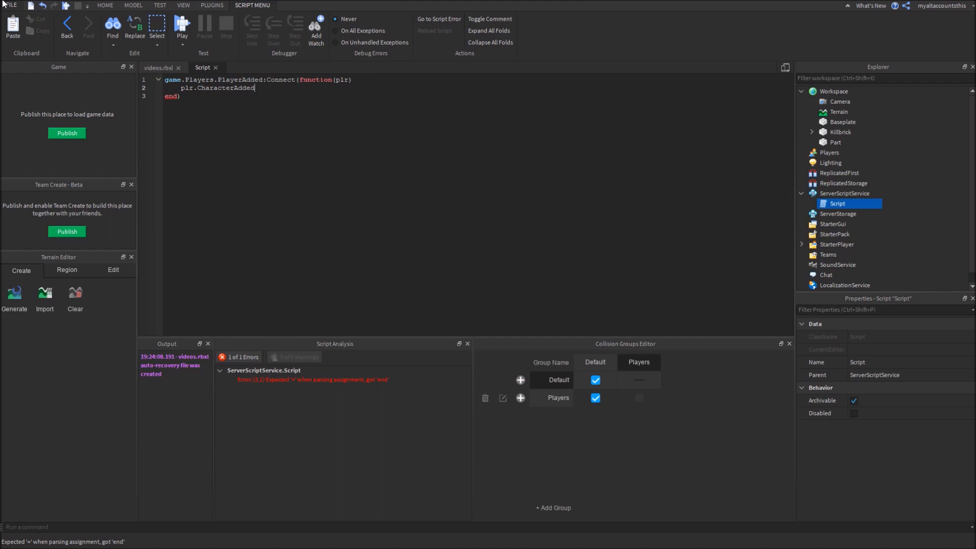
pyautogui.write(':Connect(function(char')
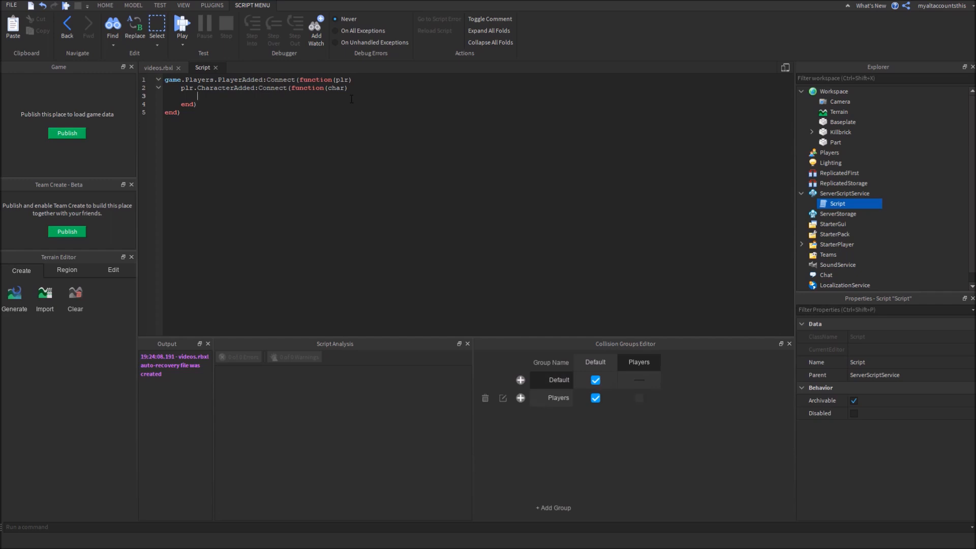
# - Write for _,part in pairs(char:GetDescendants()) do and begin a part:IsA check
pyautogui.write('f')
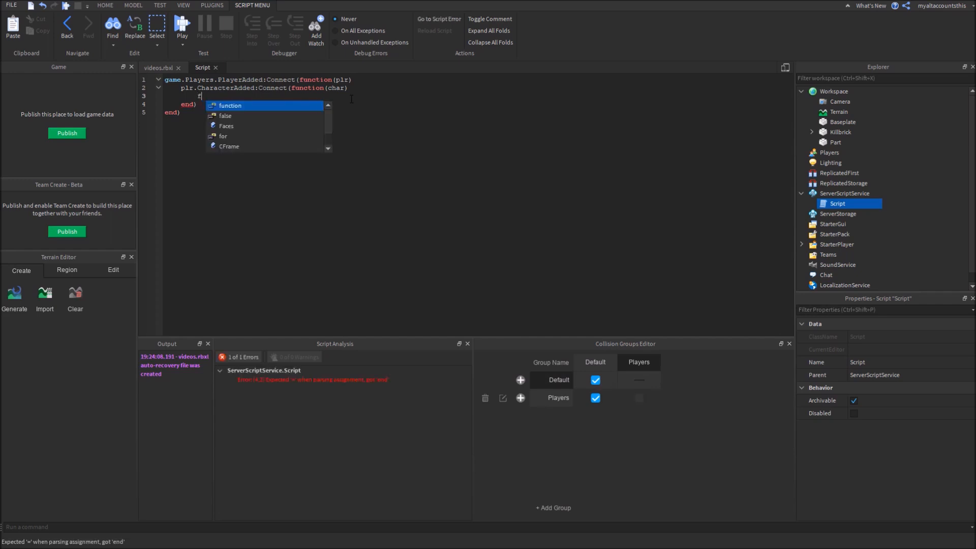
pyautogui.write('or')
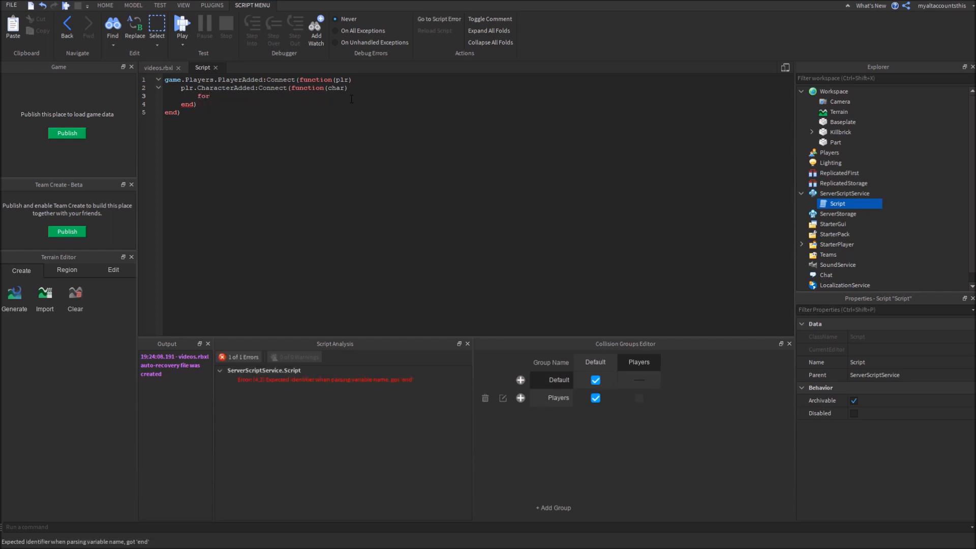
pyautogui.write('_,')
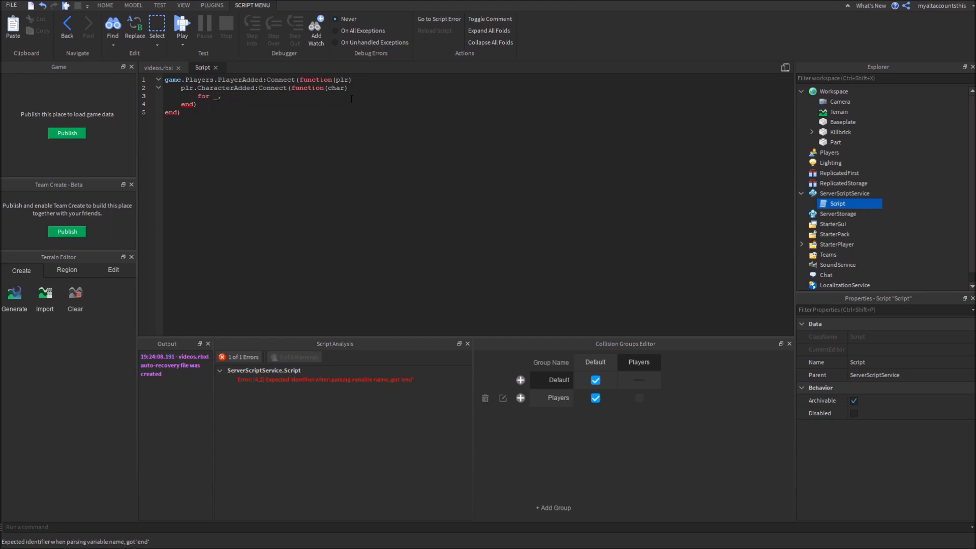
pyautogui.write('part in pairs(')
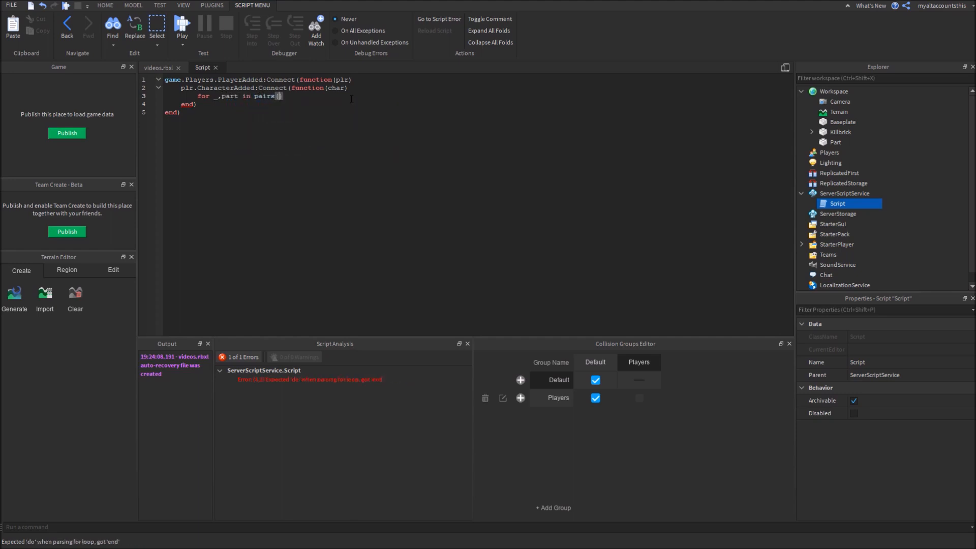
pyautogui.write('char')
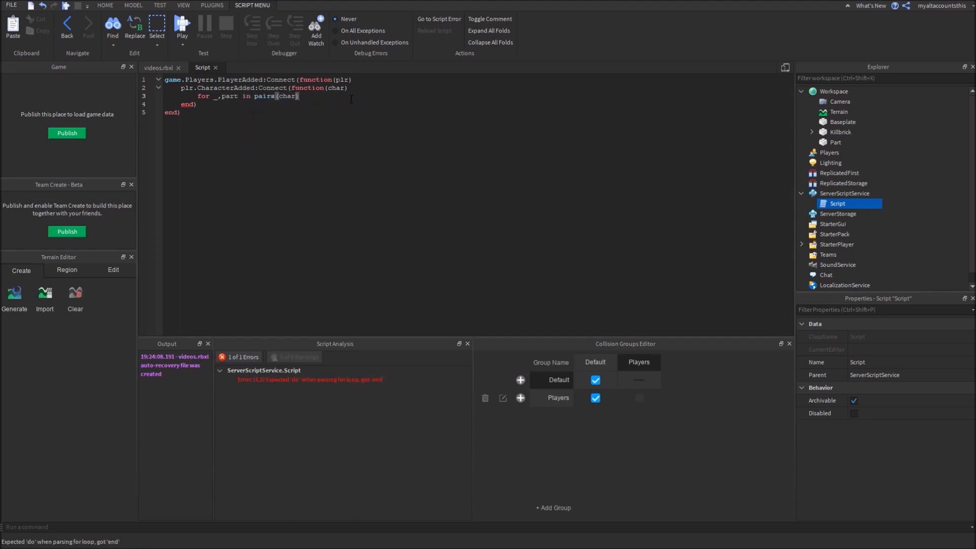
pyautogui.write(':GetDescend')
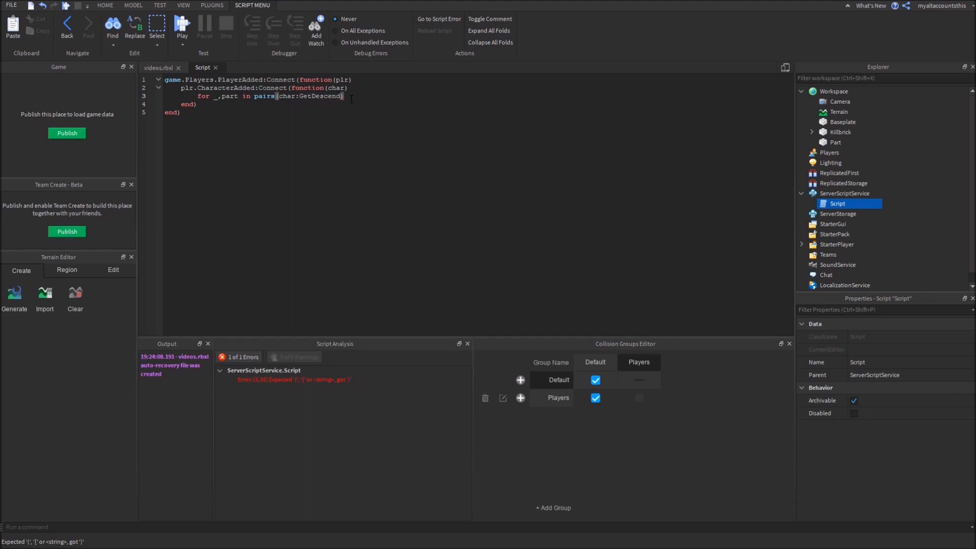
pyautogui.write('ants()) do')
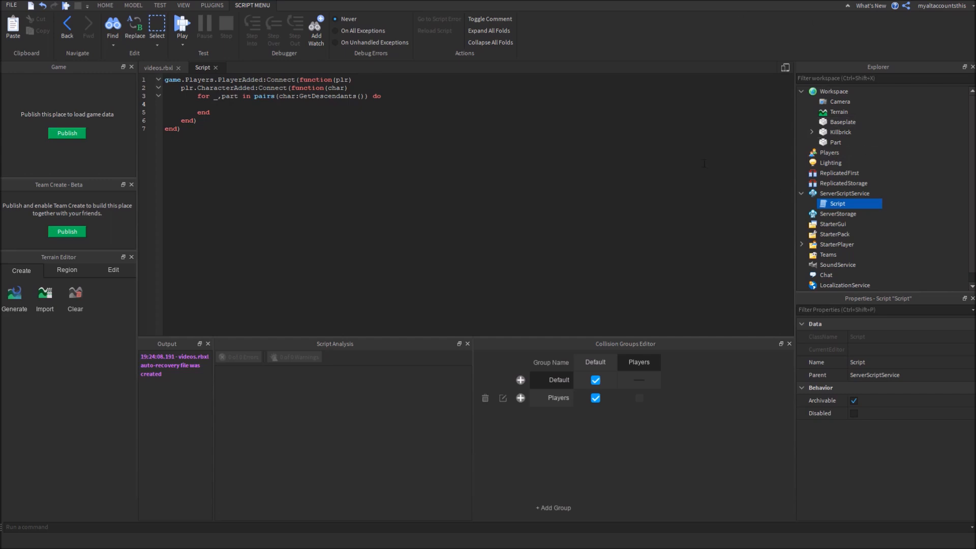
pyautogui.write('part:IsA("')
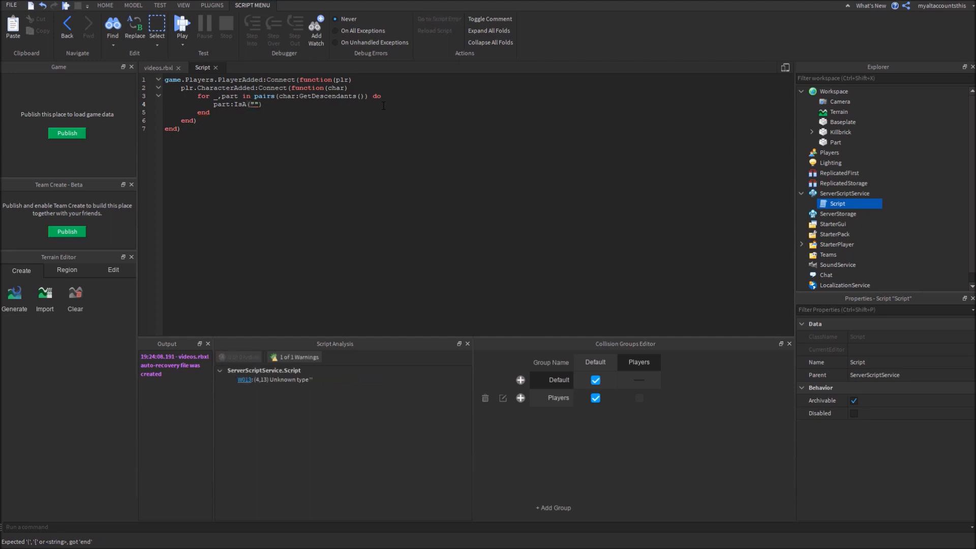
# - Complete the check as if part:IsA("BasePart") then
pyautogui.write('Basepa')
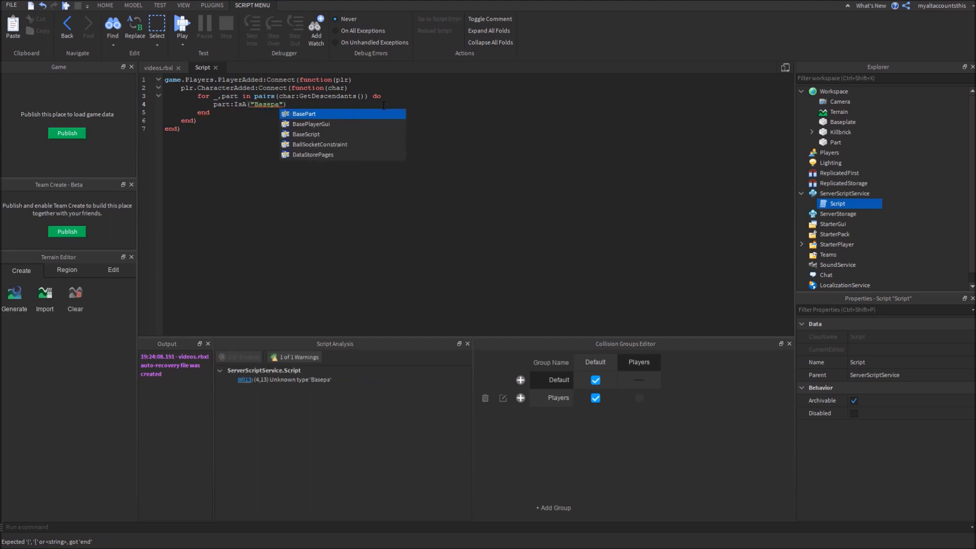
pyautogui.click(304, 113)
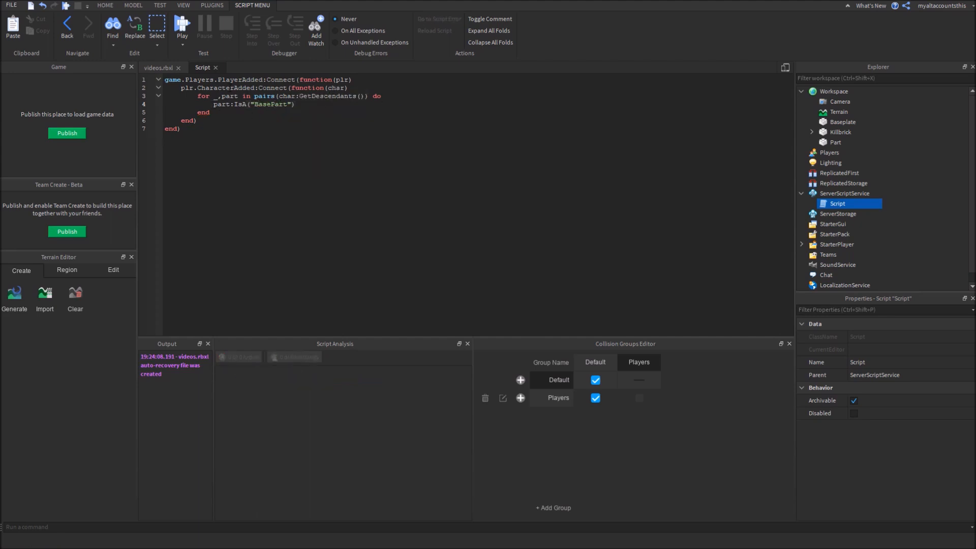
pyautogui.write('if')
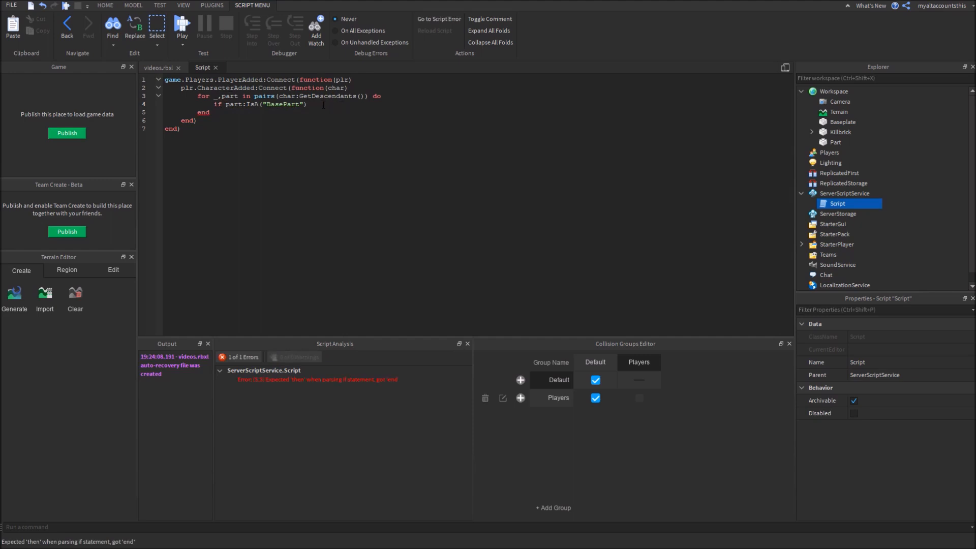
pyautogui.write('then')
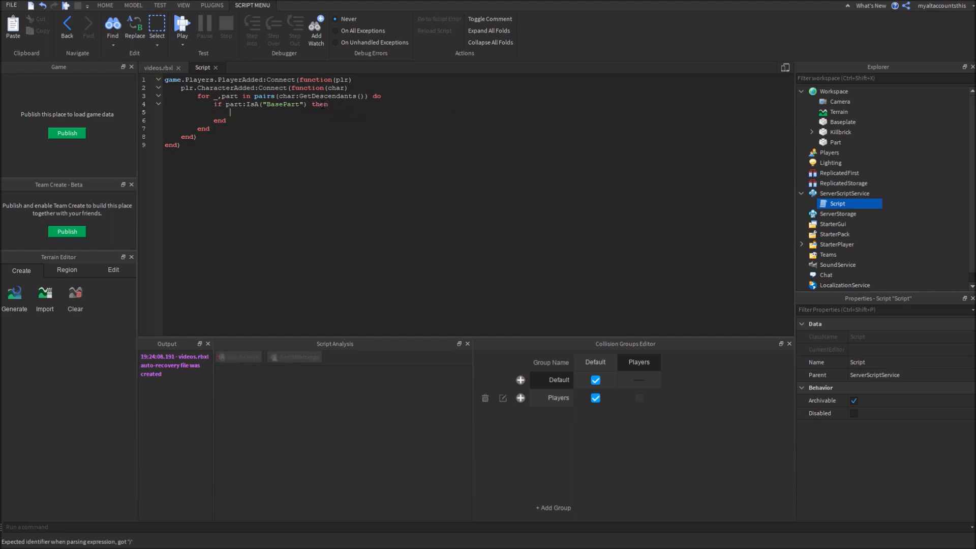
# - Call PhysicsService SetPartCollisionGroup(part, "") inside the BasePart check
pyautogui.write('game:ge')
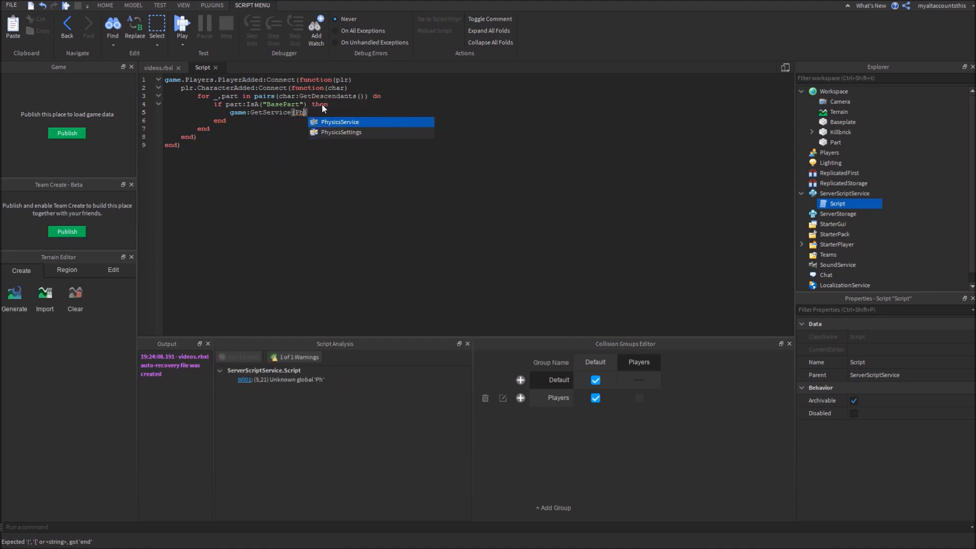
pyautogui.write('"ysicsService"):')
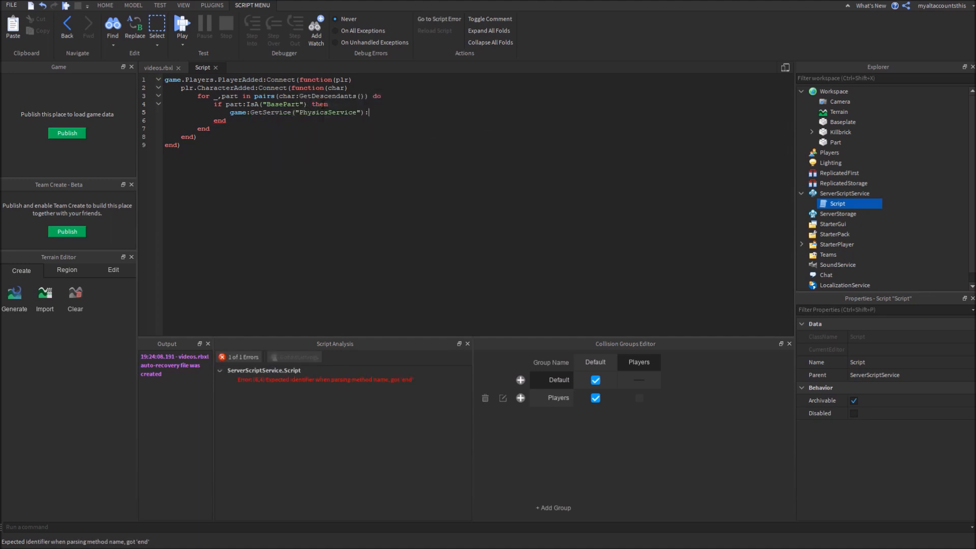
pyautogui.write('SetPartCollisionGroup()')
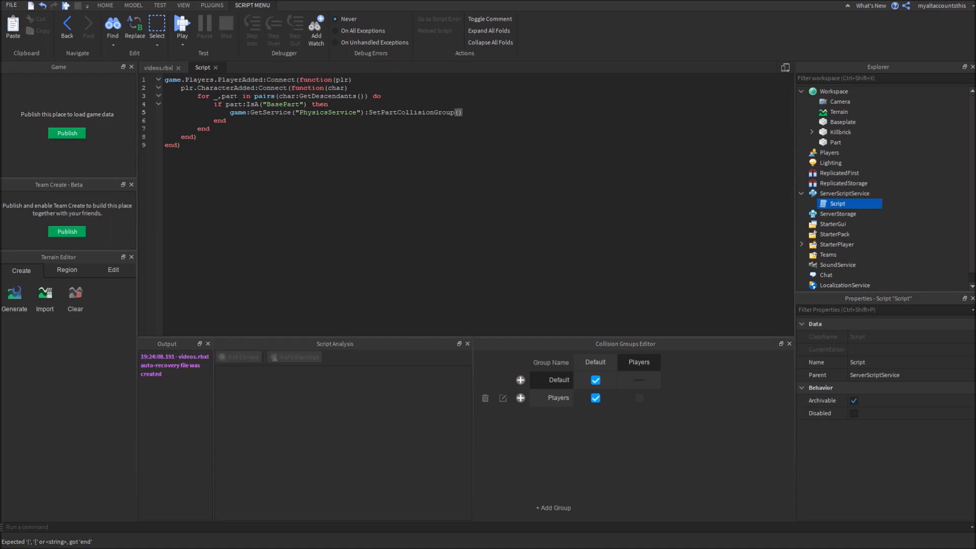
pyautogui.write('part,')
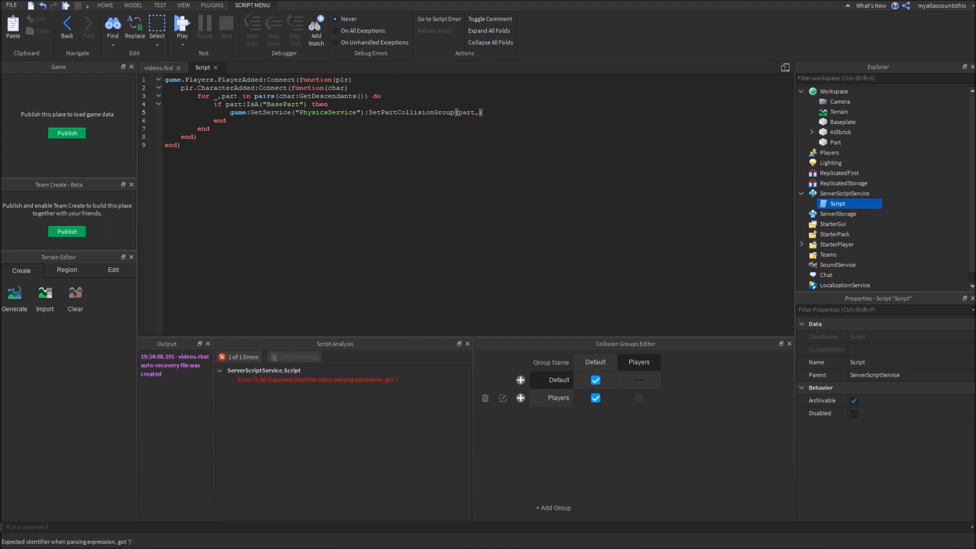
pyautogui.write('""')
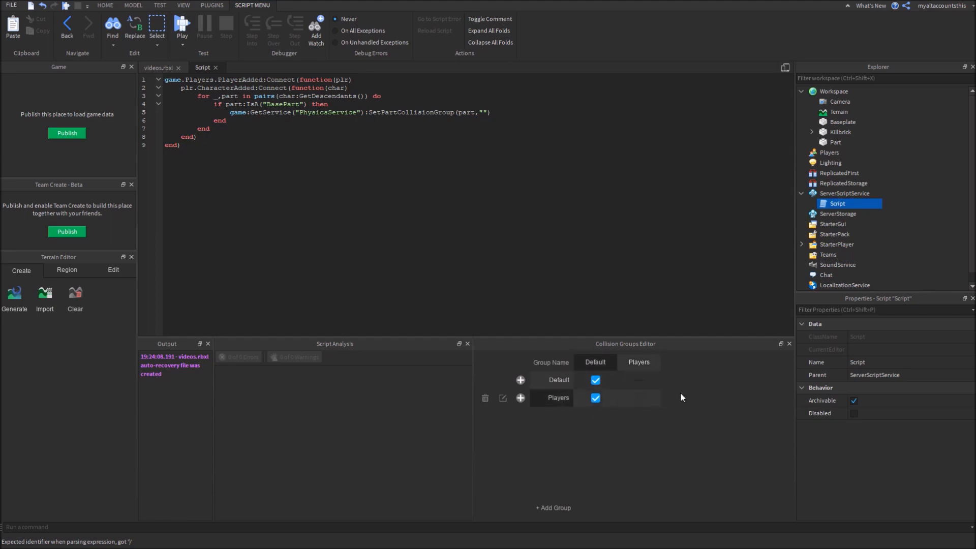
pyautogui.write('Play')
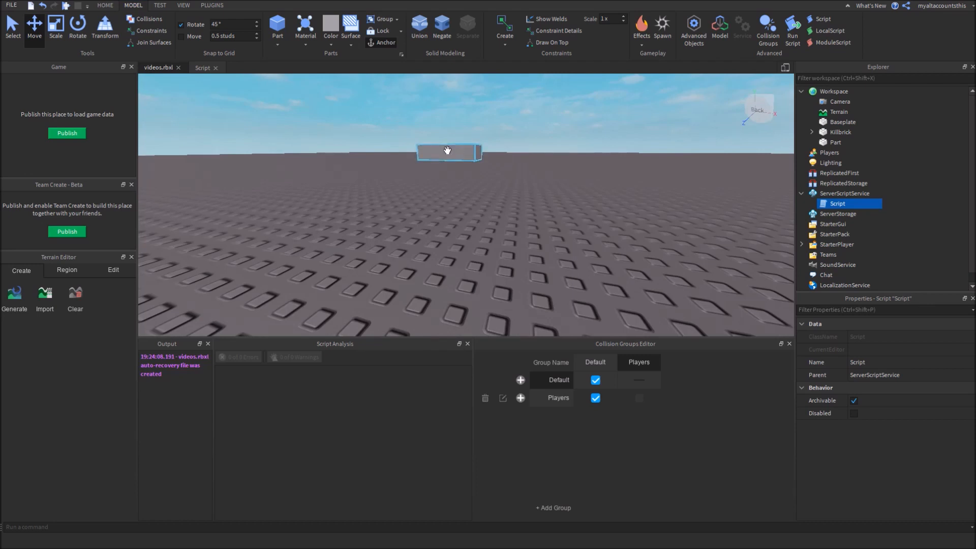
# - Add game:GetService("PhysicsService"):SetPartCollisionGroup(workspace.Part,"Players") below the loop
pyautogui.click(203, 67)
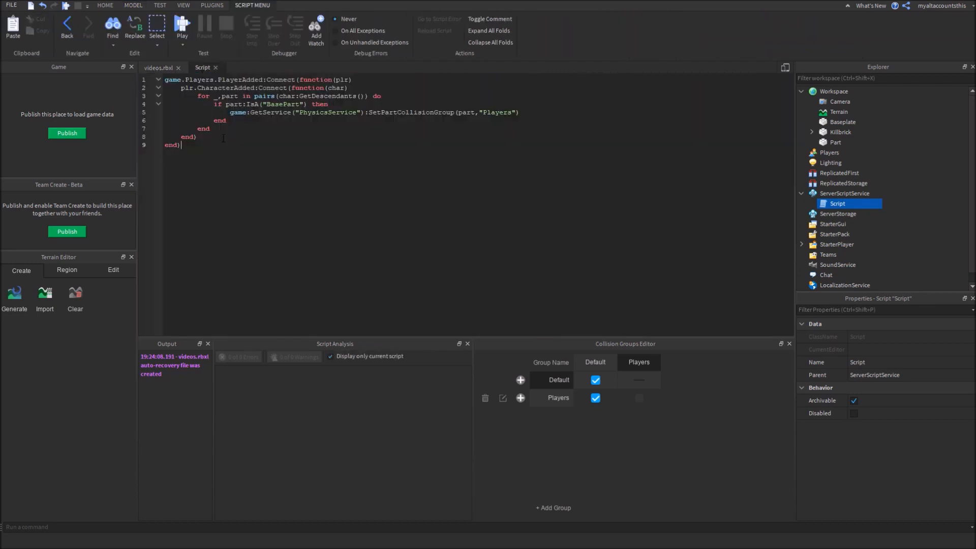
pyautogui.write('game:GetService(ph')
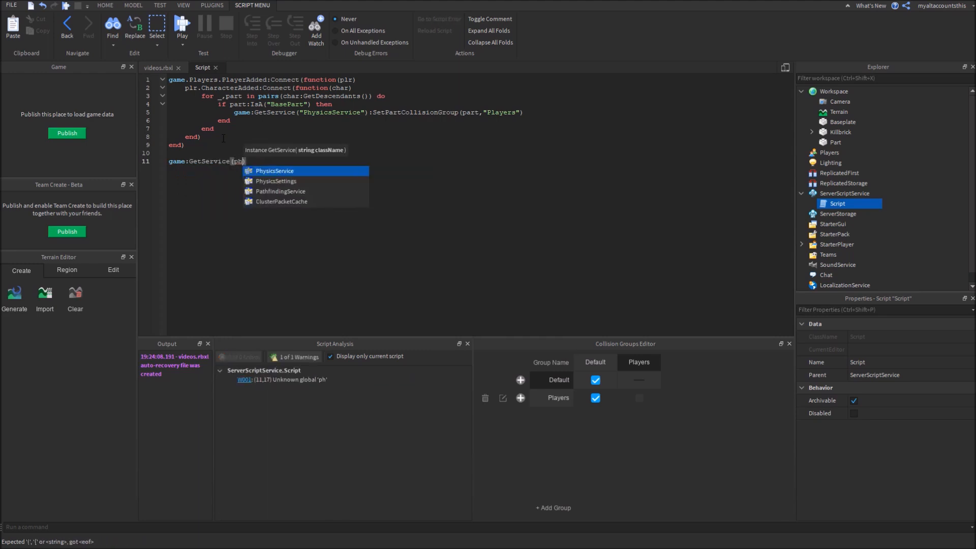
pyautogui.write('("PhysicsService"):SetPartCollisionGroup(p')
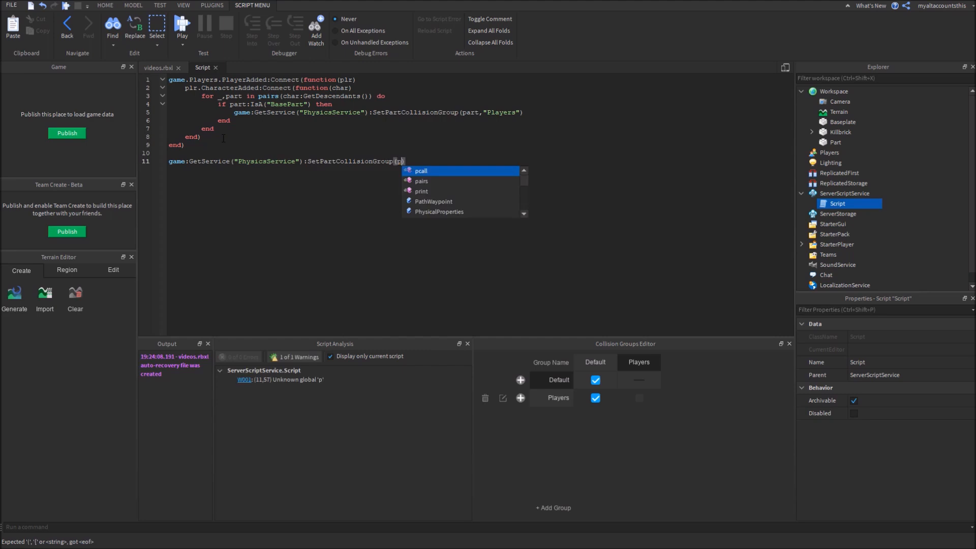
pyautogui.write('workspace.pa')
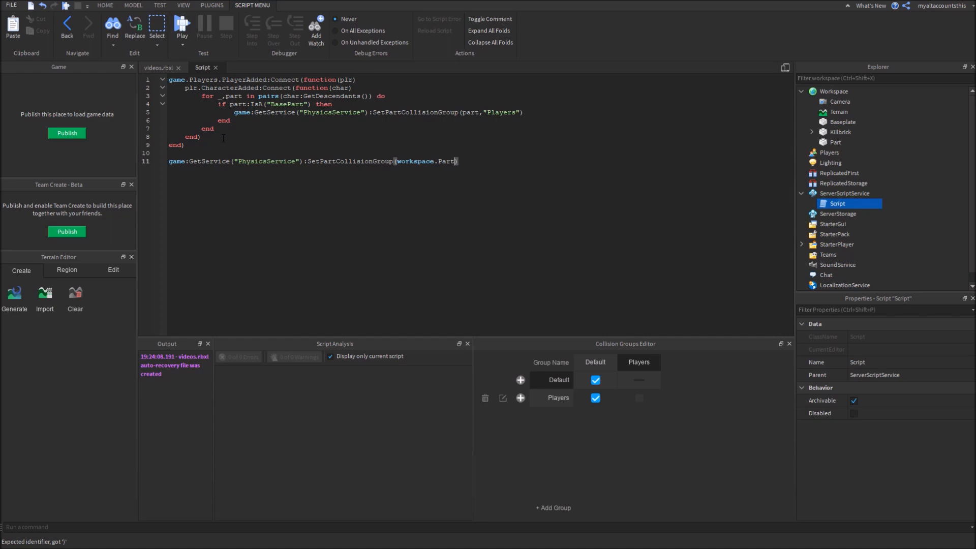
pyautogui.write(',"')
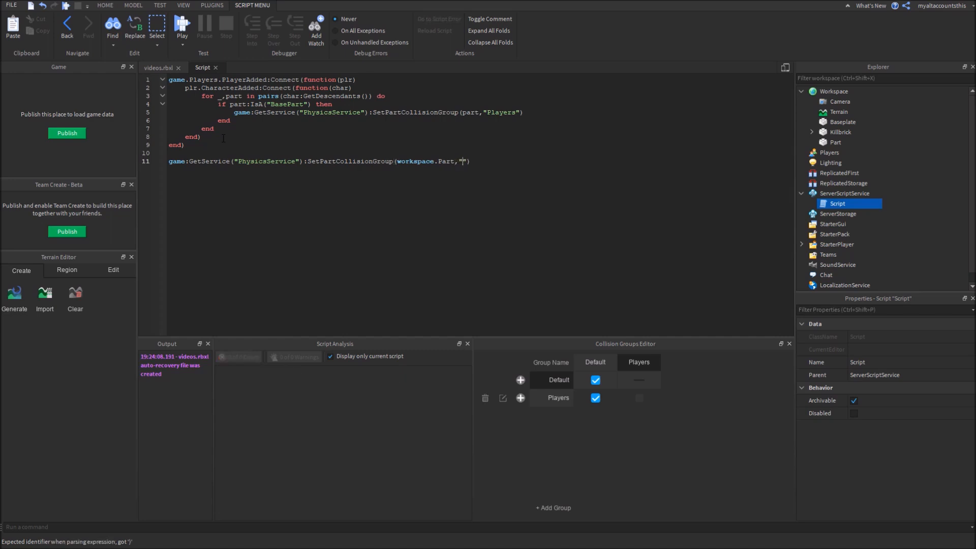
pyautogui.write('Players')
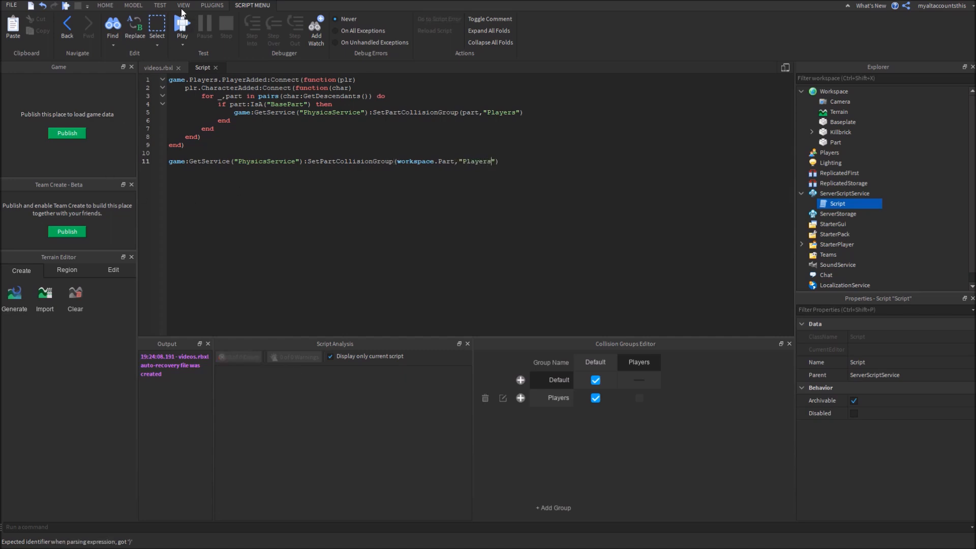
pyautogui.click(183, 27)
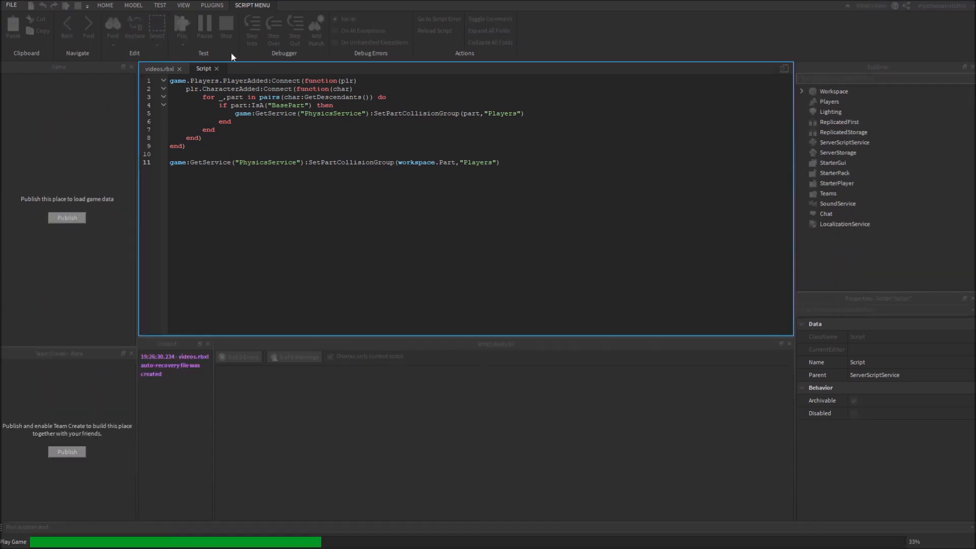
pyautogui.click(133, 5)
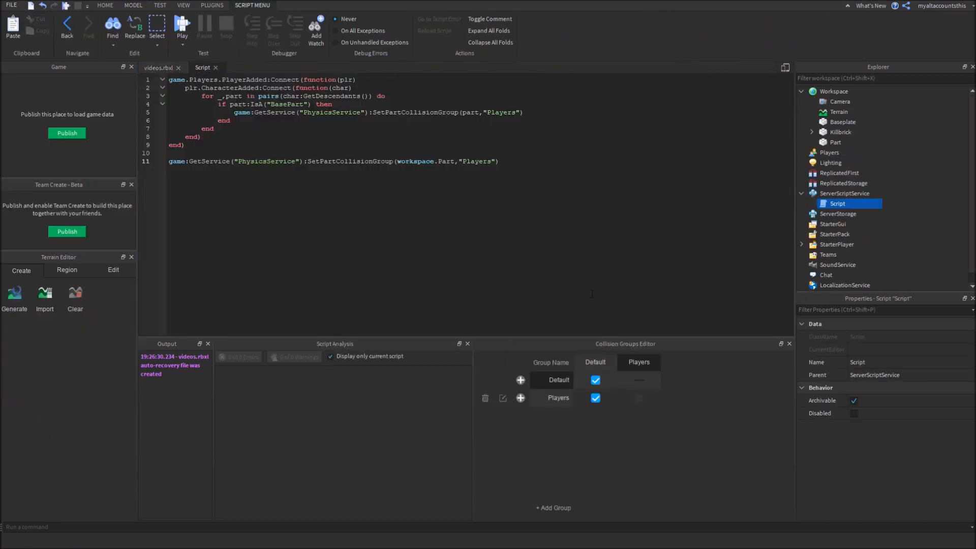
pyautogui.click(594, 361)
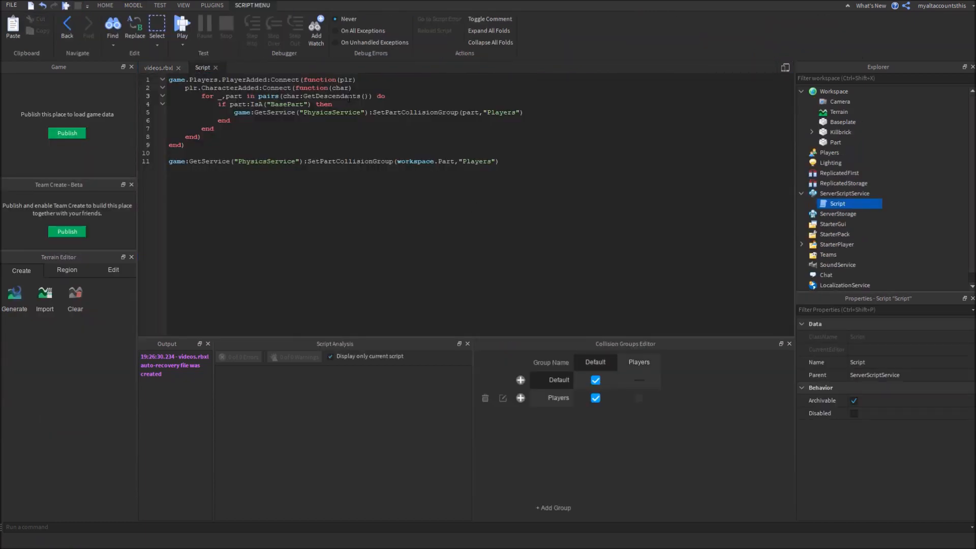
pyautogui.click(182, 26)
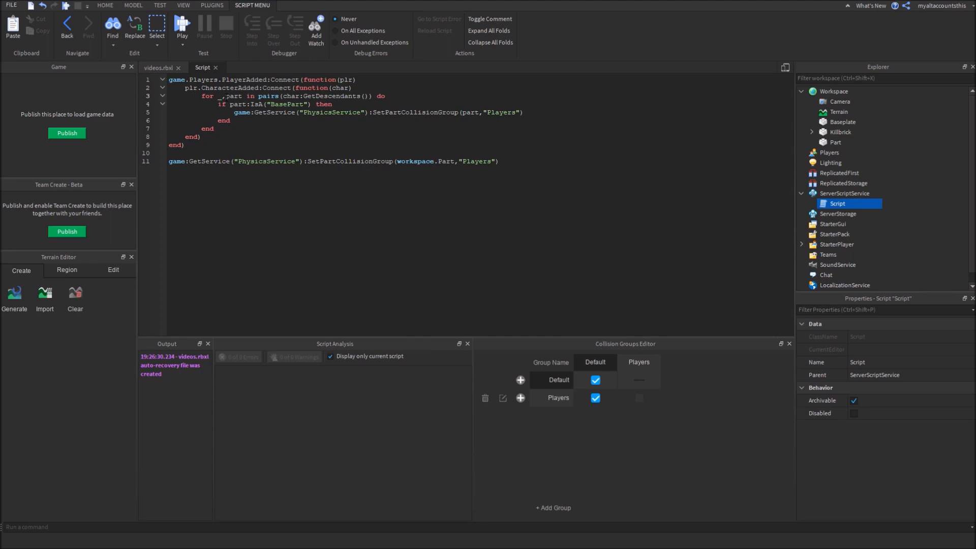
pyautogui.doubleClick(230, 89)
pyautogui.write('plr.C')
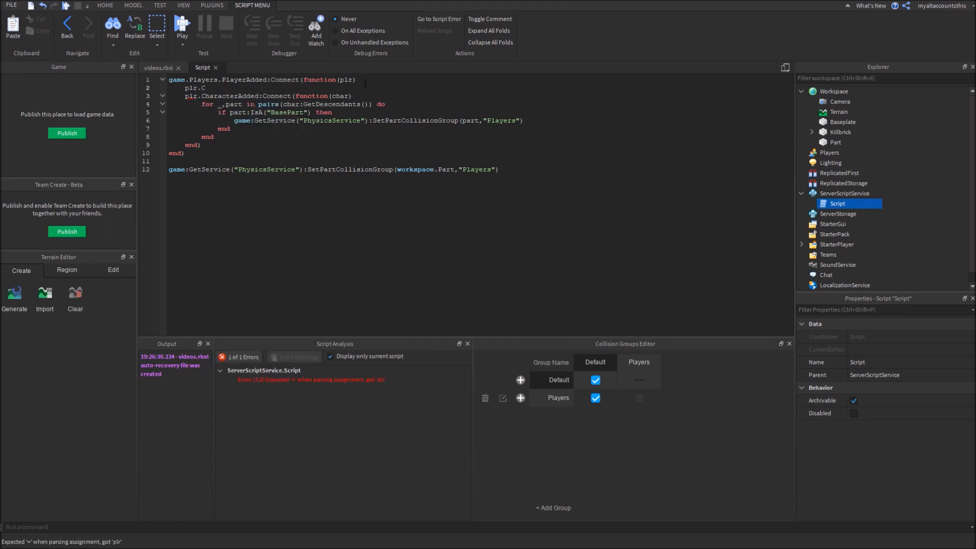
# - Loop over plr.Character:GetDescendants(), putting each BasePart into the "Players" group
pyautogui.write('haracter')
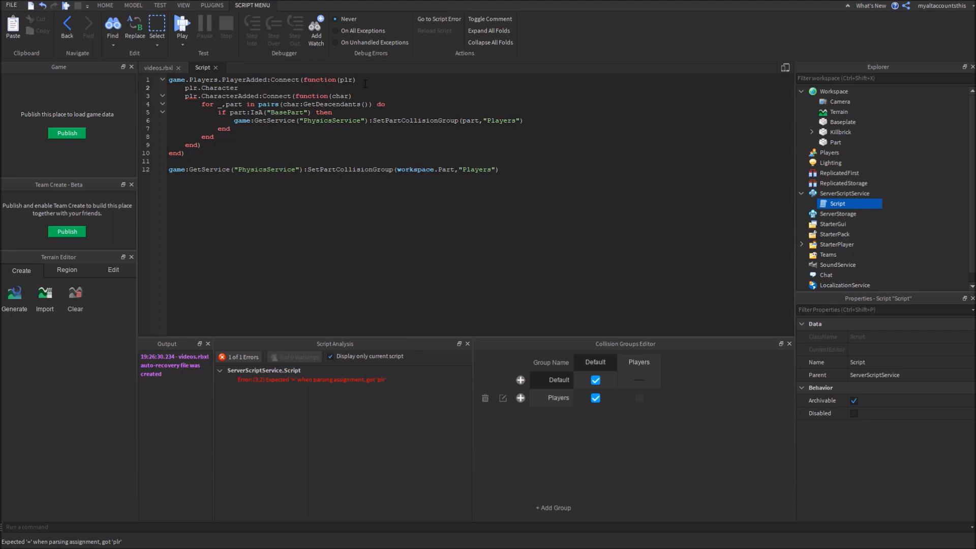
pyautogui.write('for _,part in pairs(')
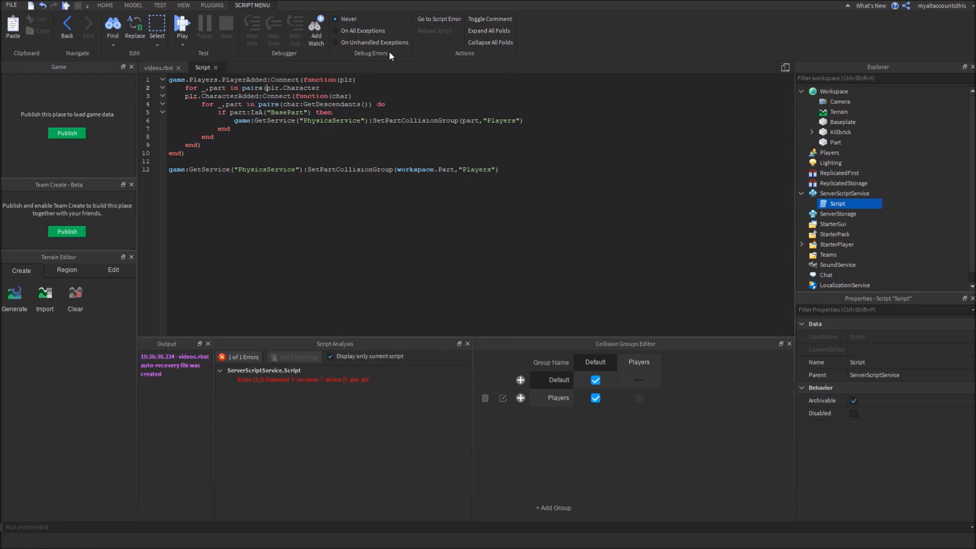
pyautogui.write(':G')
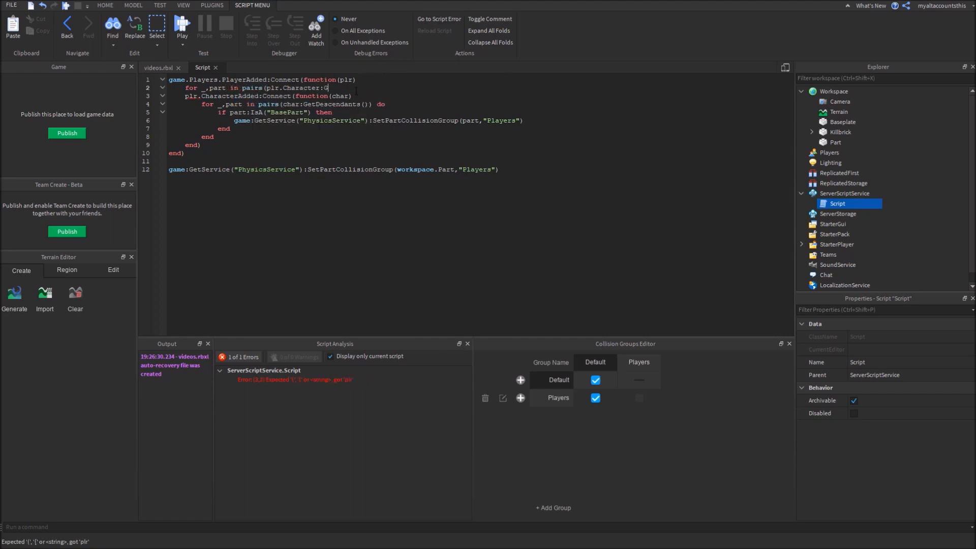
pyautogui.write('etDescendants()) do')
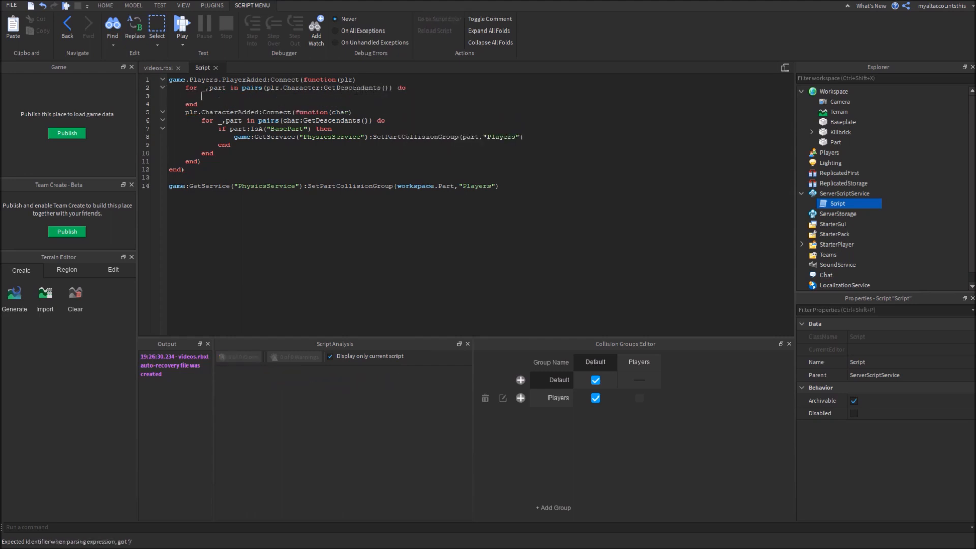
pyautogui.write('if part:i')
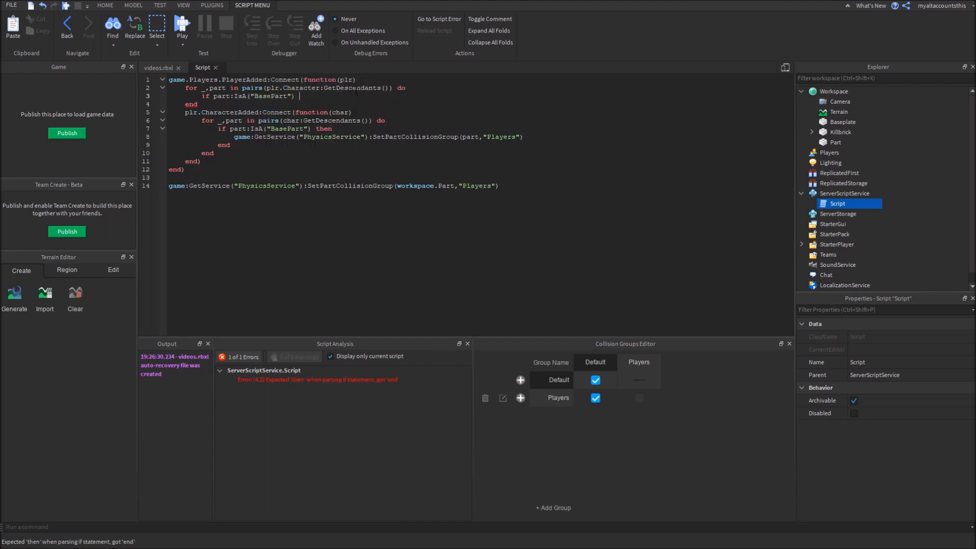
pyautogui.write('game:GetService("PhysicsService"):')
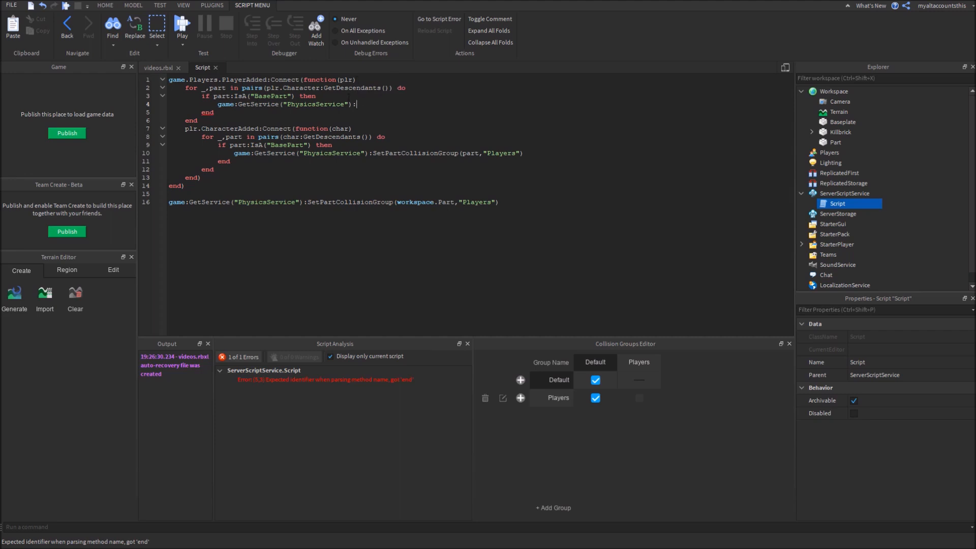
pyautogui.write('SetPa')
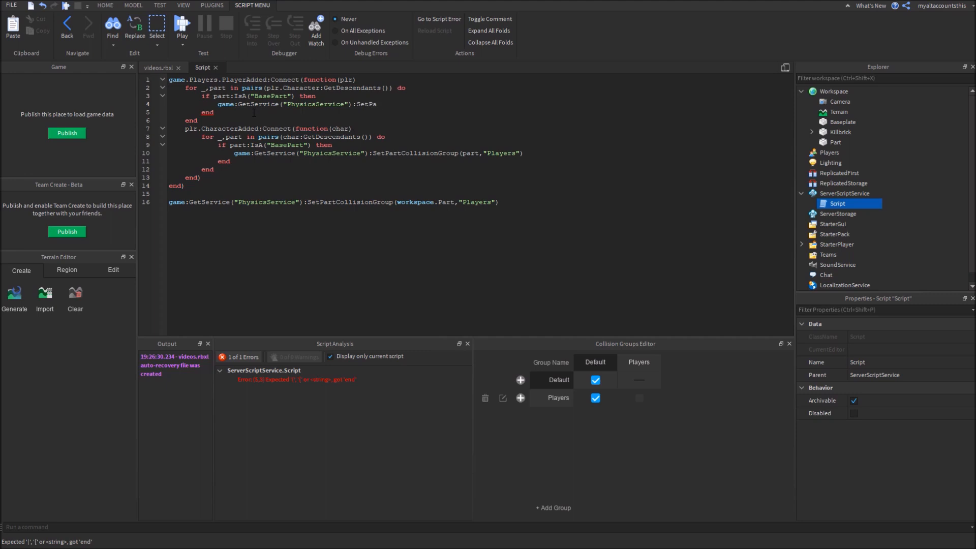
pyautogui.write('rtCollisionGroup(part,"')
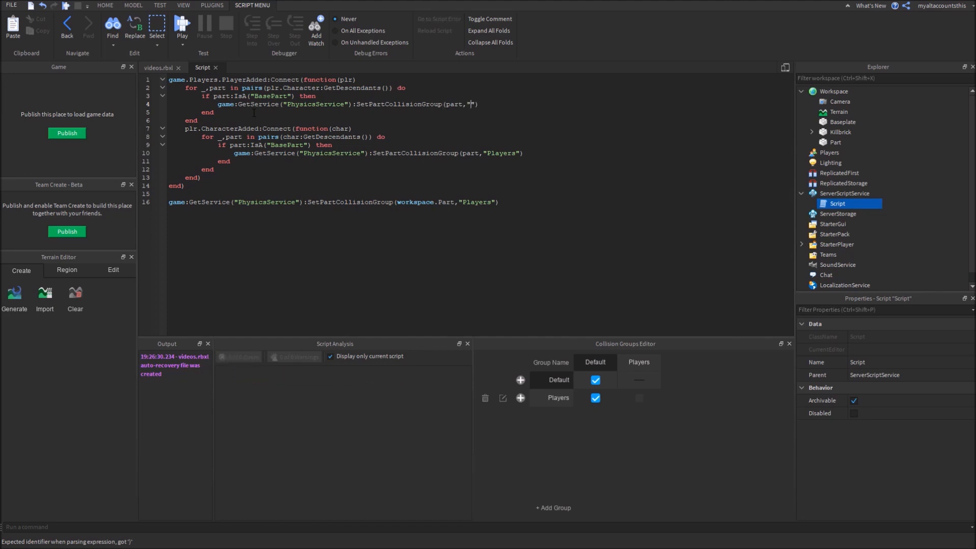
pyautogui.write('Players')
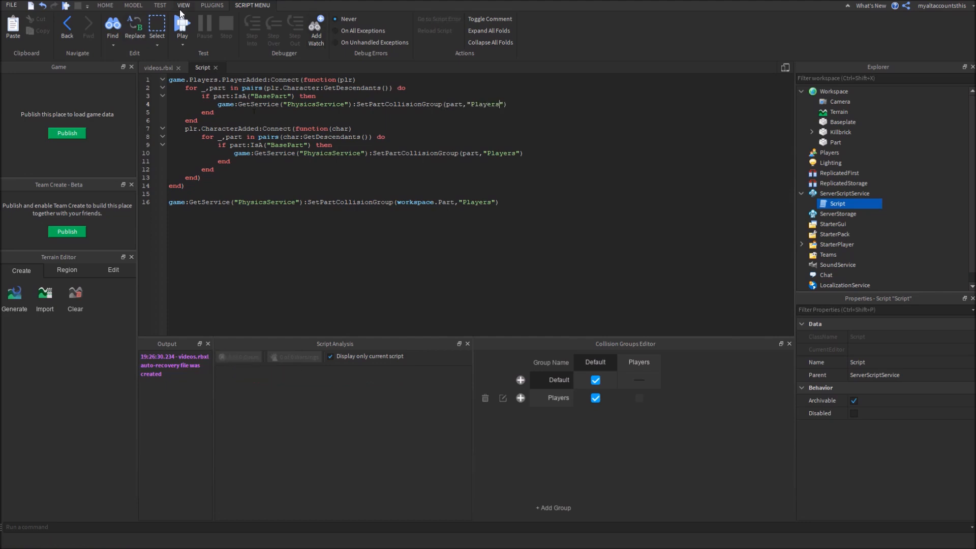
# - Playtest and stop, producing the 'Character' nil error on line 2
pyautogui.click(182, 26)
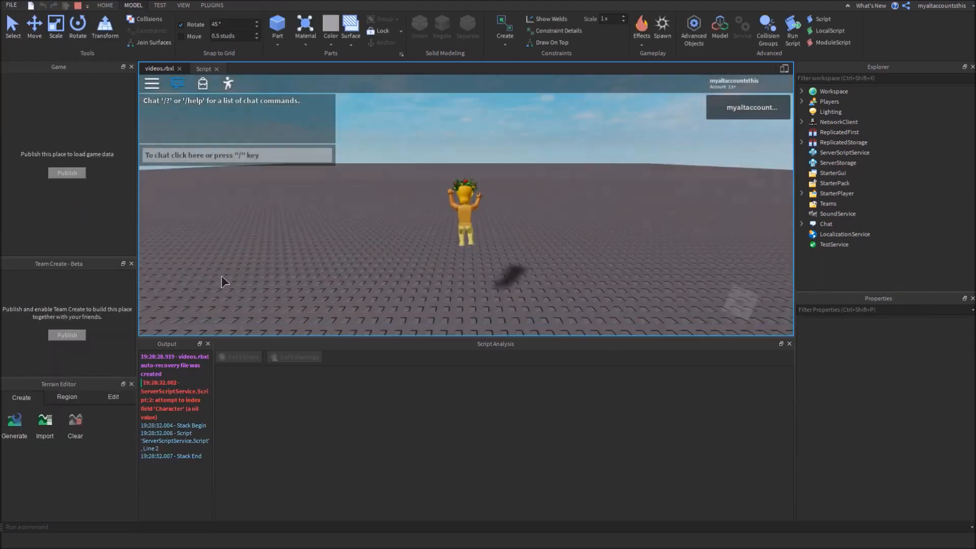
pyautogui.click(767, 26)
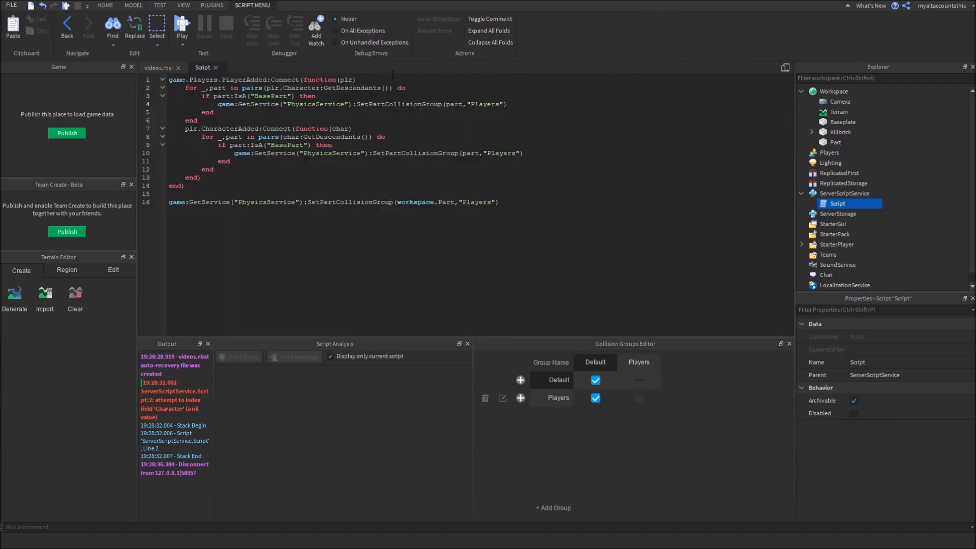
# - Insert wait() before the character-part loop, start a new playtest, and view the script during it
pyautogui.write('wait(1')
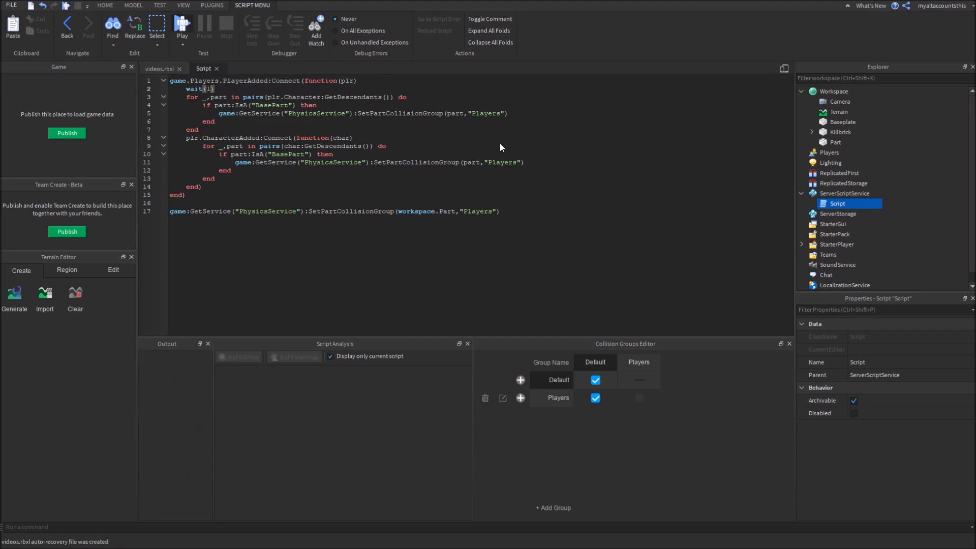
pyautogui.click(159, 69)
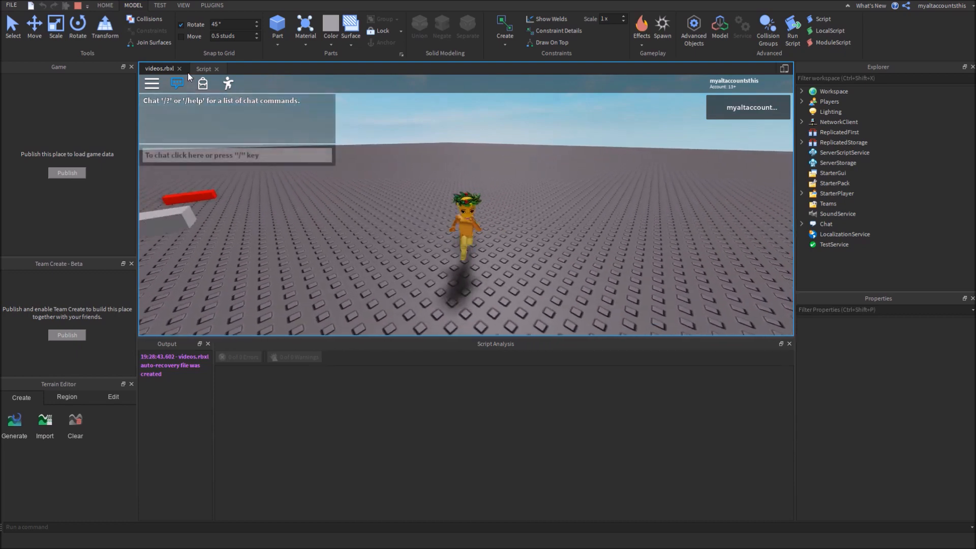
pyautogui.click(203, 69)
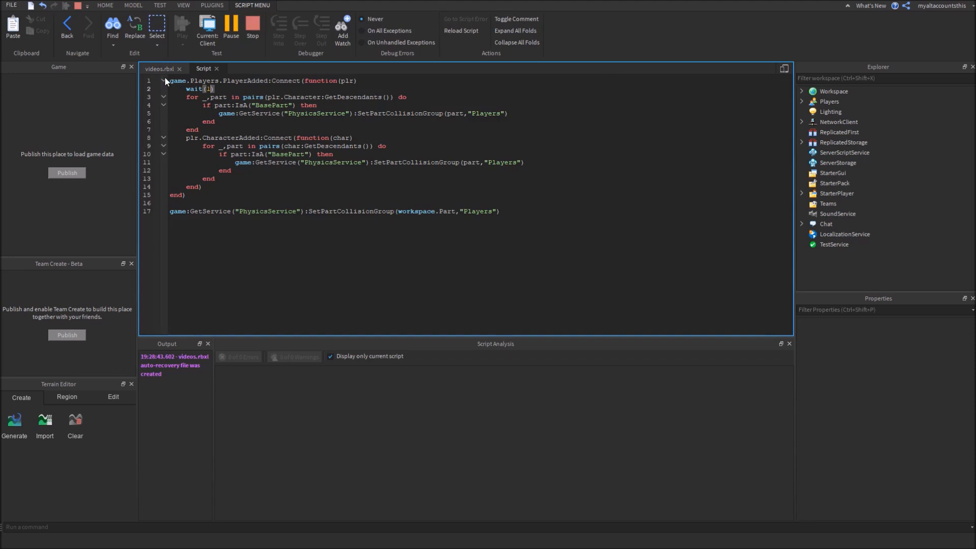